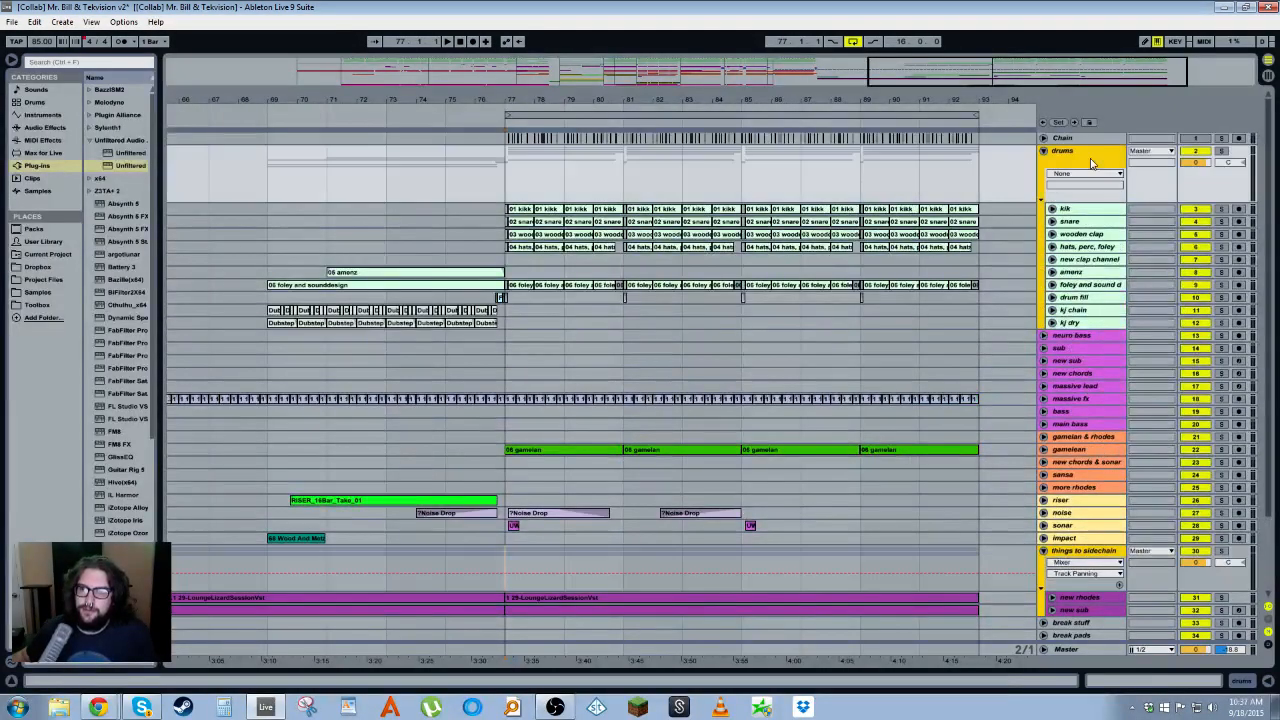
# - Drag Old Compressor.adg from Audio Effect Rack onto the 'things to sidechain' group track
pyautogui.rightClick(1062, 150)
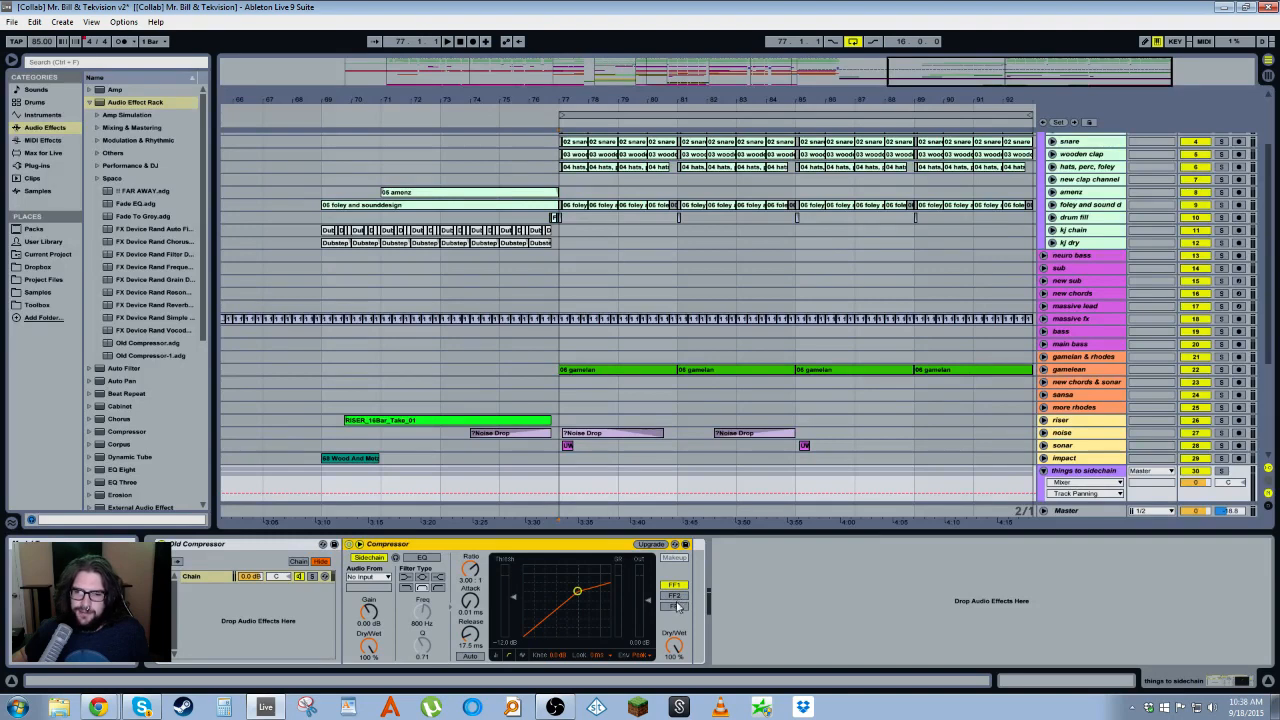
# - Add a Live 9 Compressor to the right of the Old Compressor rack
pyautogui.click(640, 557)
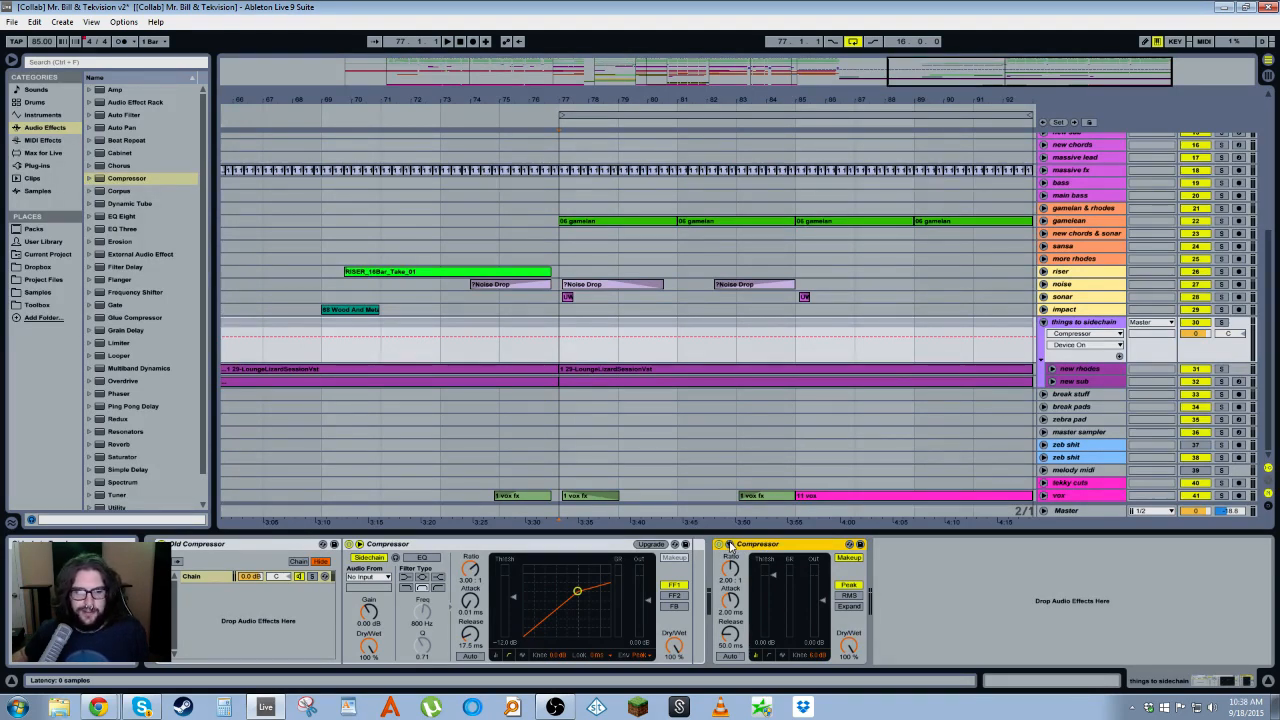
# - Expand the new Compressor's sidechain section and start playback
pyautogui.click(1174, 41)
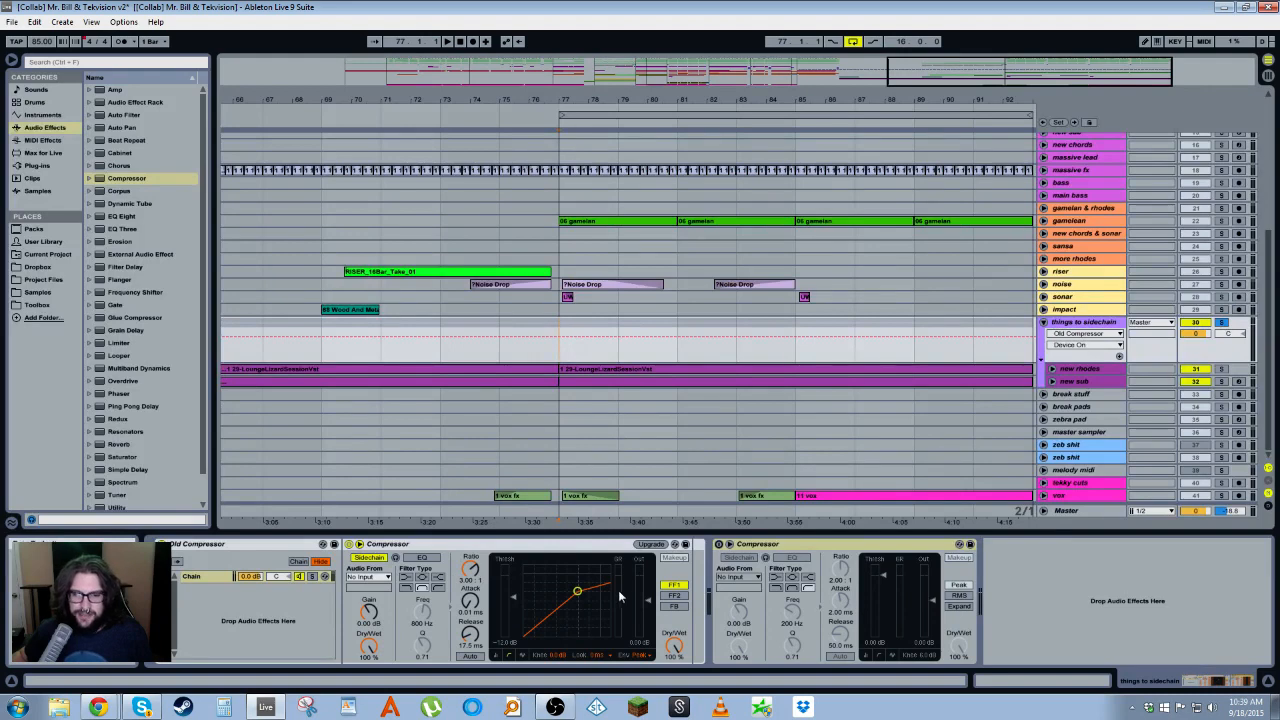
pyautogui.moveTo(500, 635)
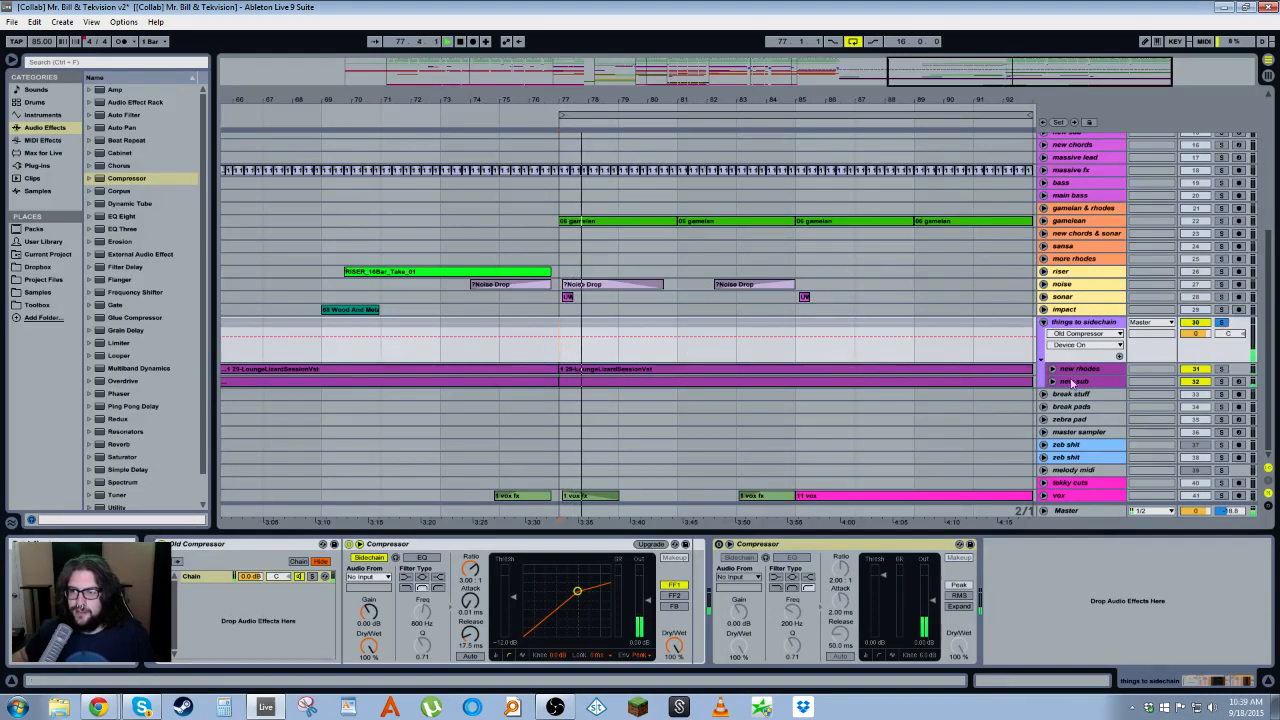
# - Set both compressors' sidechain to Chain, Post FX, and match the Compressor's ratio
pyautogui.click(1052, 381)
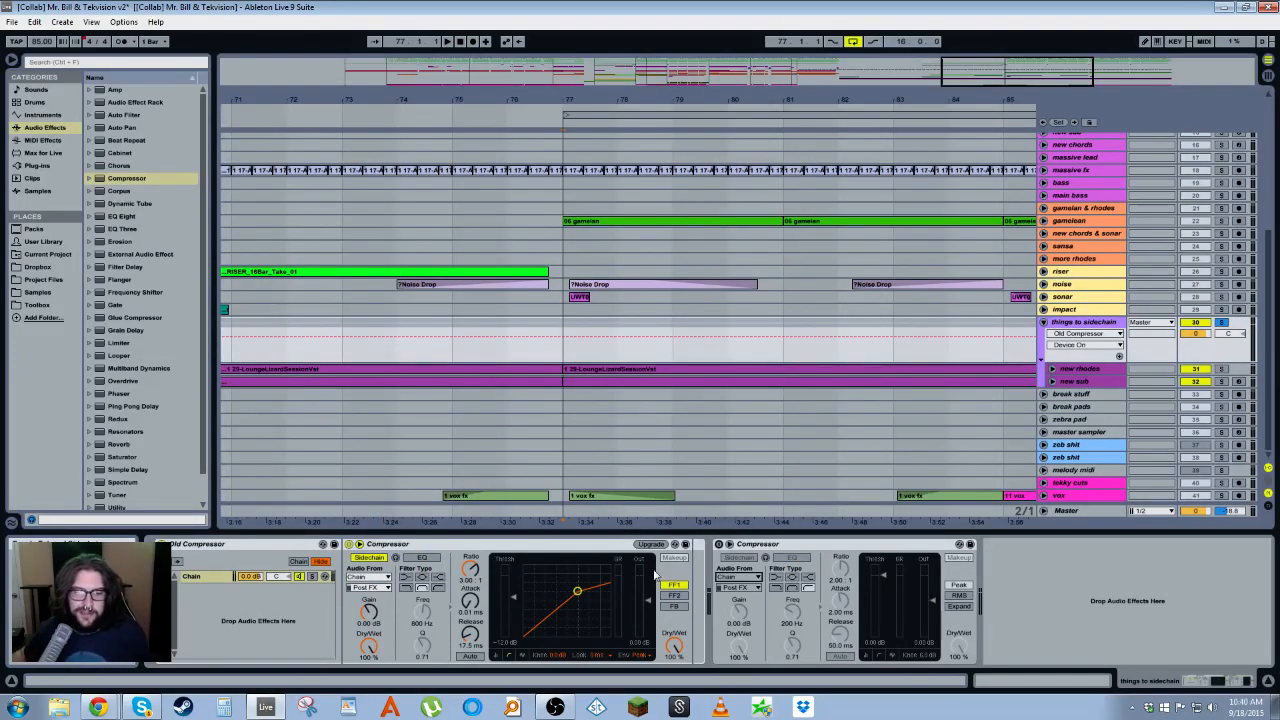
pyautogui.click(620, 496)
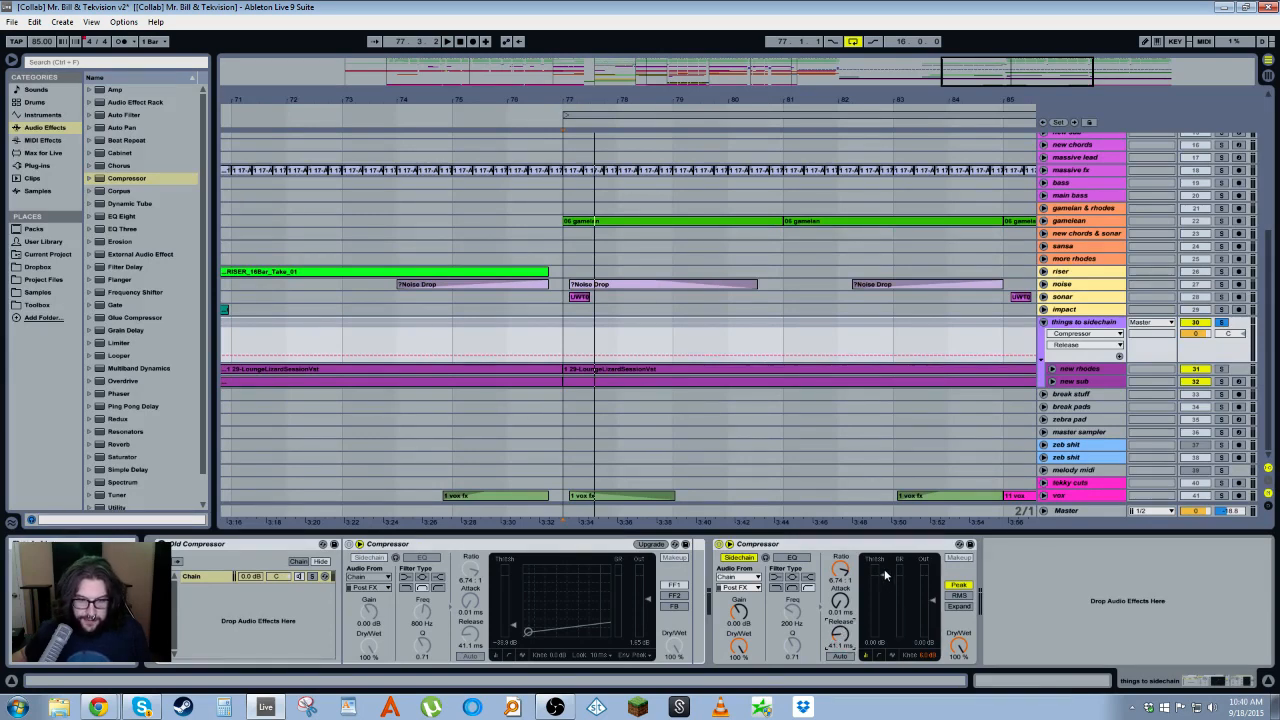
# - Drag both thresholds to -31.3 dB and audition the Old Compressor's FF2 model
pyautogui.click(1085, 344)
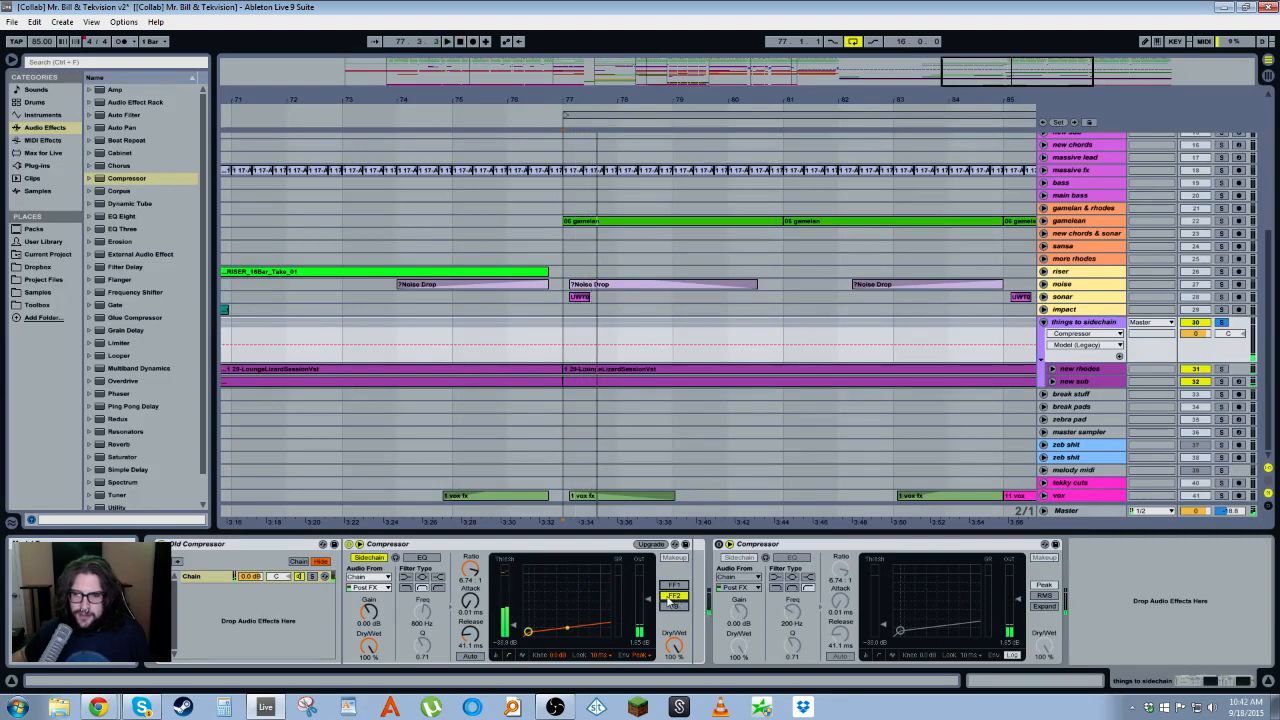
# - Switch the Old Compressor to FF1, then expand and collapse the Audio Effect Rack presets
pyautogui.click(673, 595)
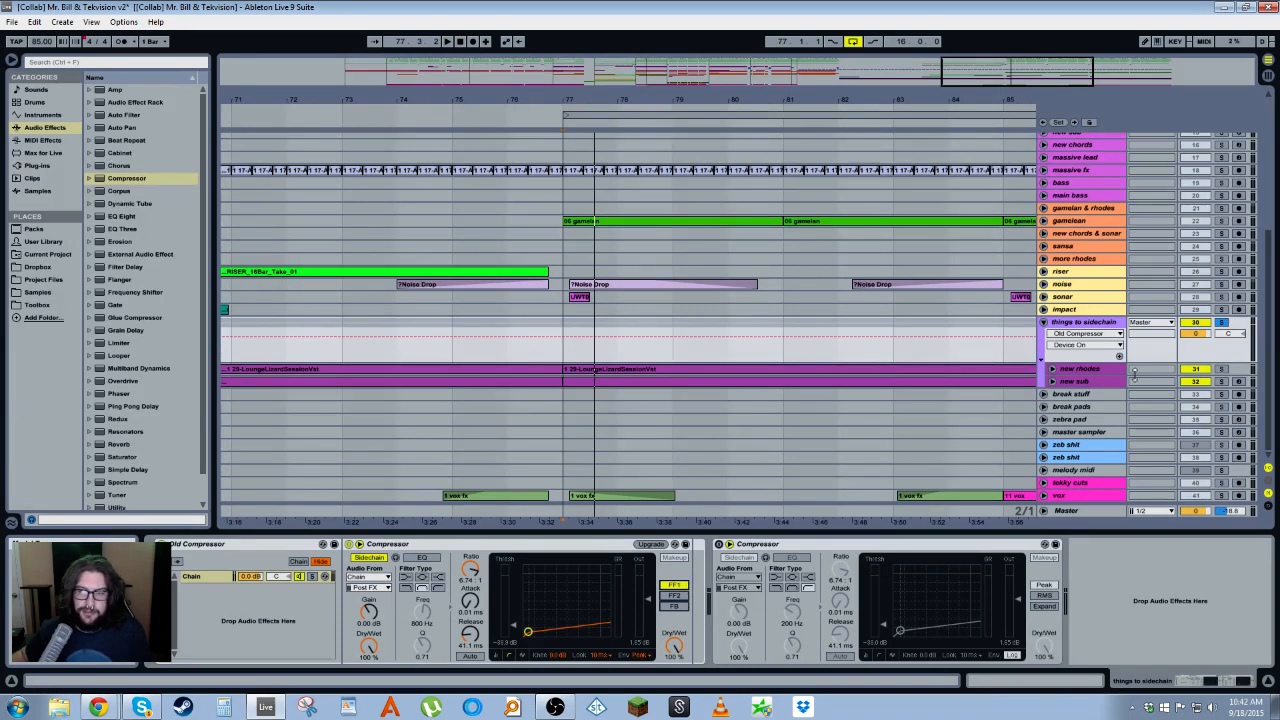
pyautogui.click(673, 584)
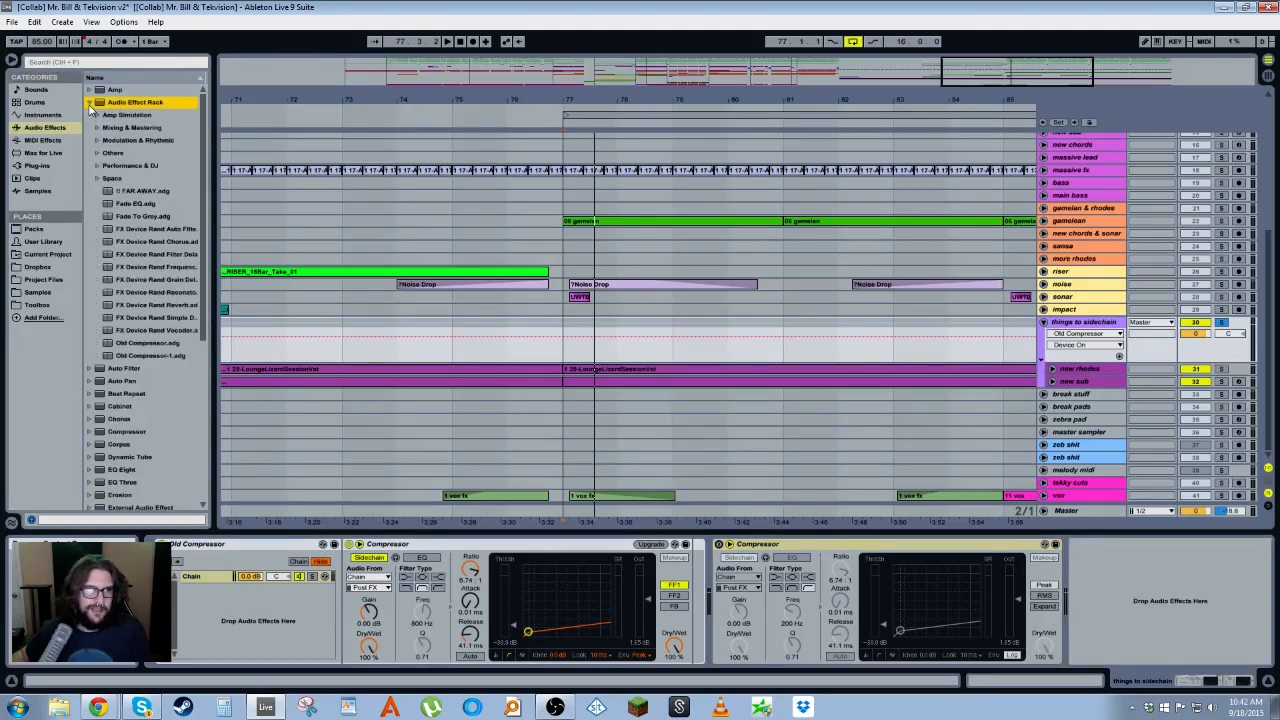
pyautogui.click(89, 102)
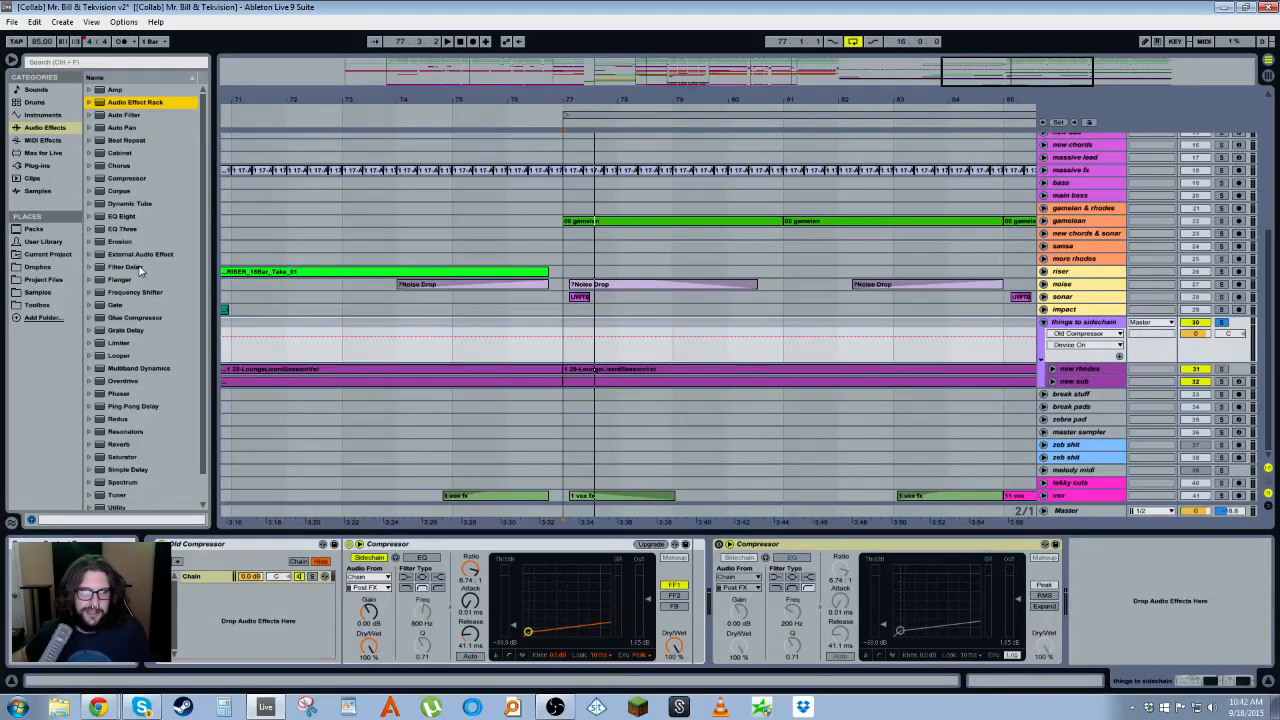